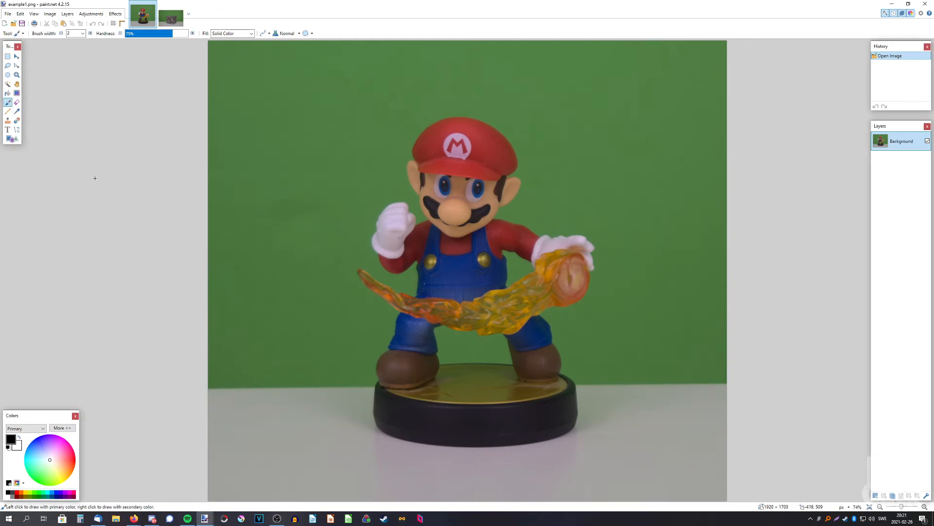
Magic-wand the green backdrop behind Mario and tune the tolerance to exclude the figure and table.
click(8, 84)
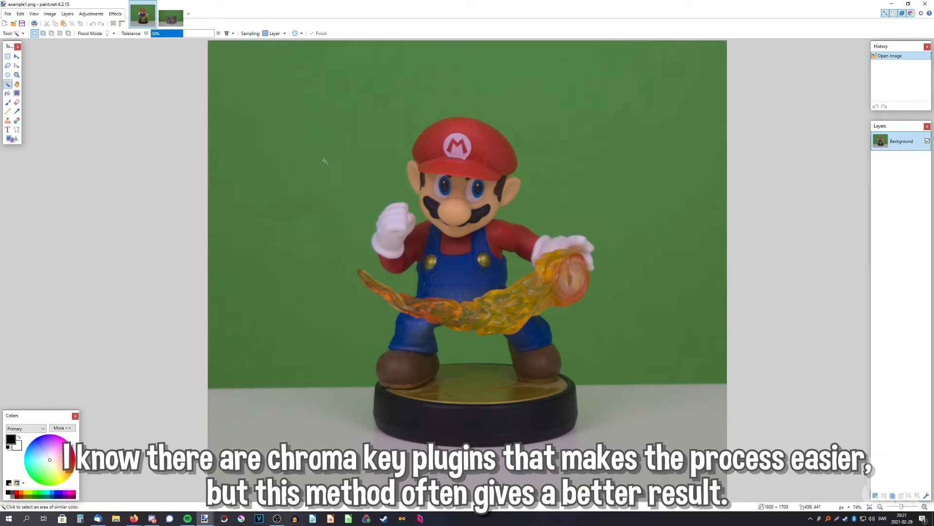
click(324, 161)
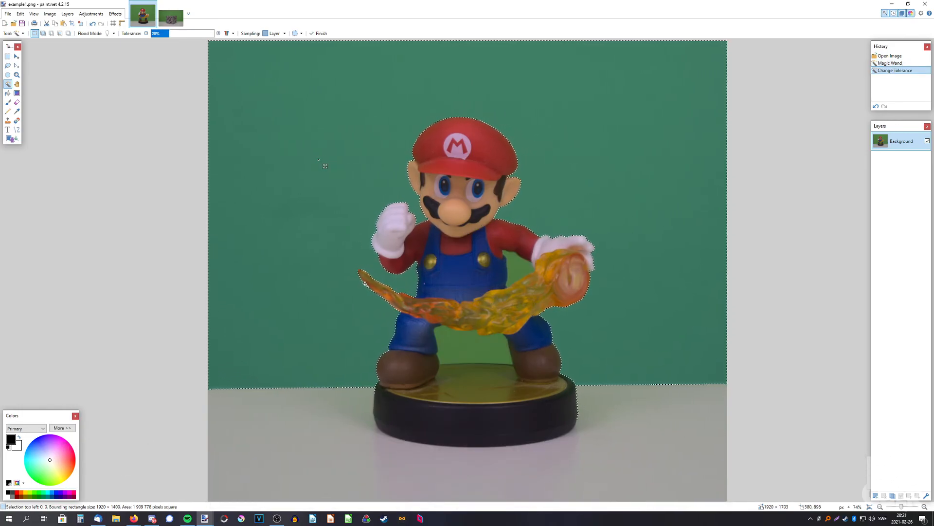
scroll(up, 3)
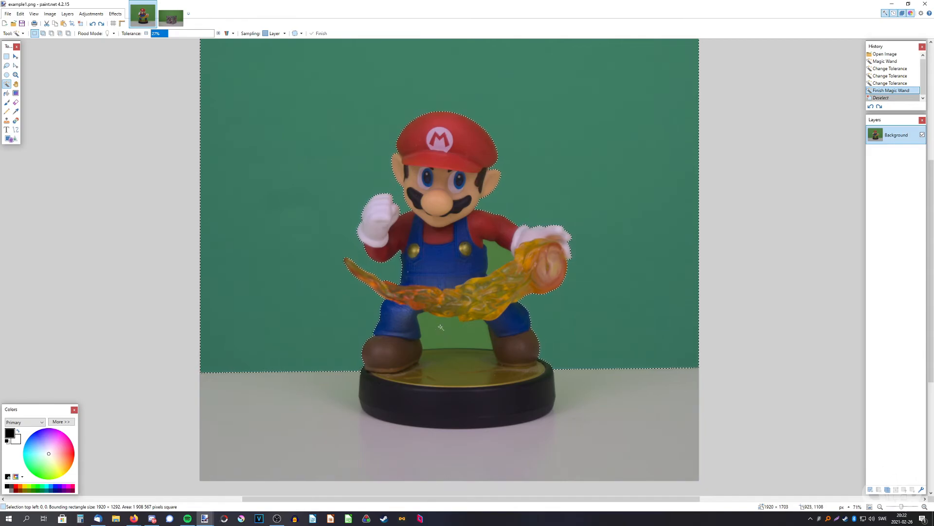
Add the remaining green patches near the table to the backdrop selection.
click(455, 334)
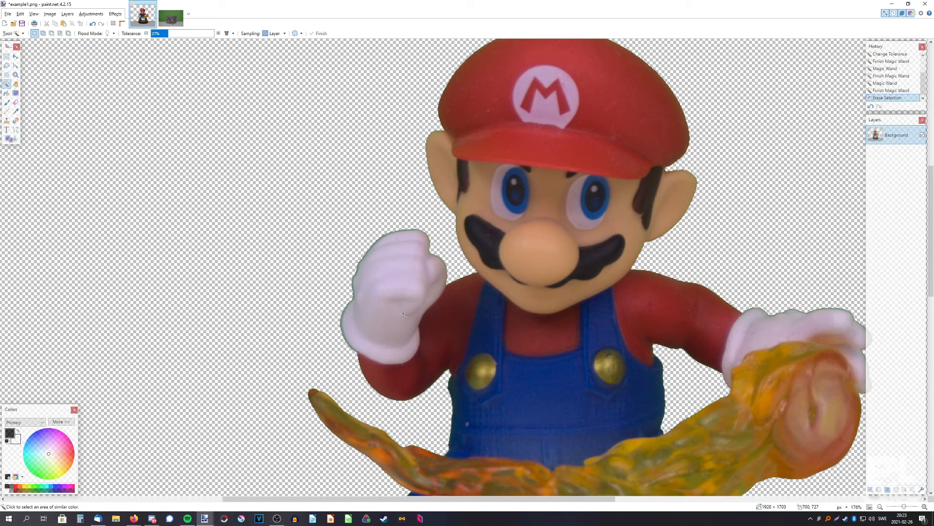
mouse_move(301, 279)
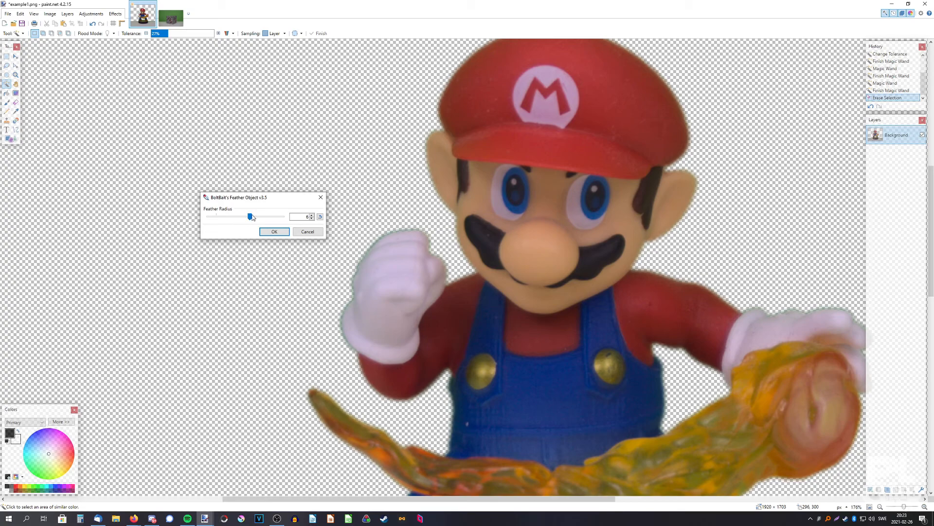
Apply Feather to Mario's edges, then run Alpha works at 64 percent to fade the green fringe.
click(275, 232)
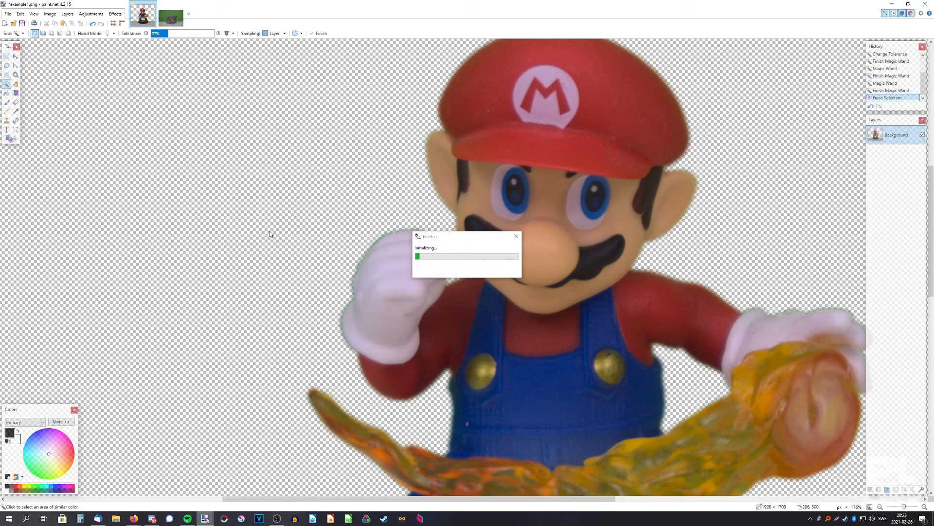
click(115, 14)
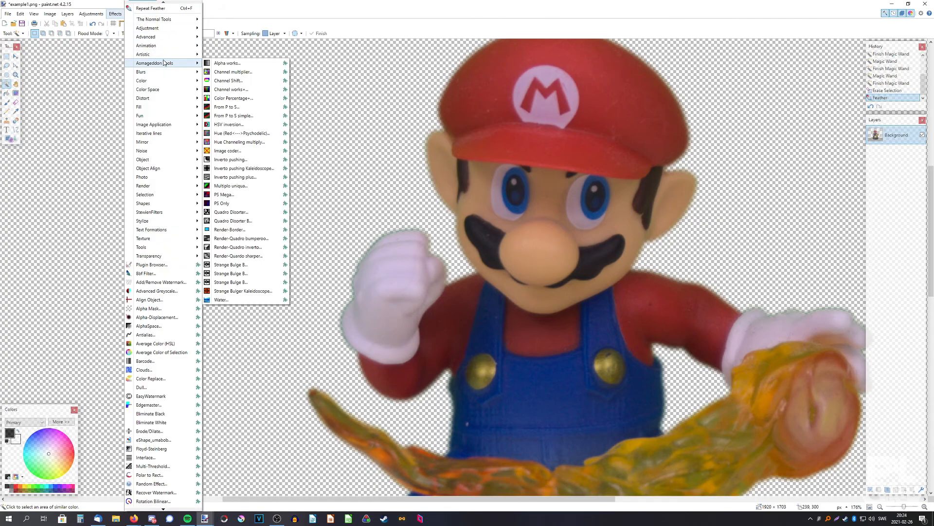
click(226, 62)
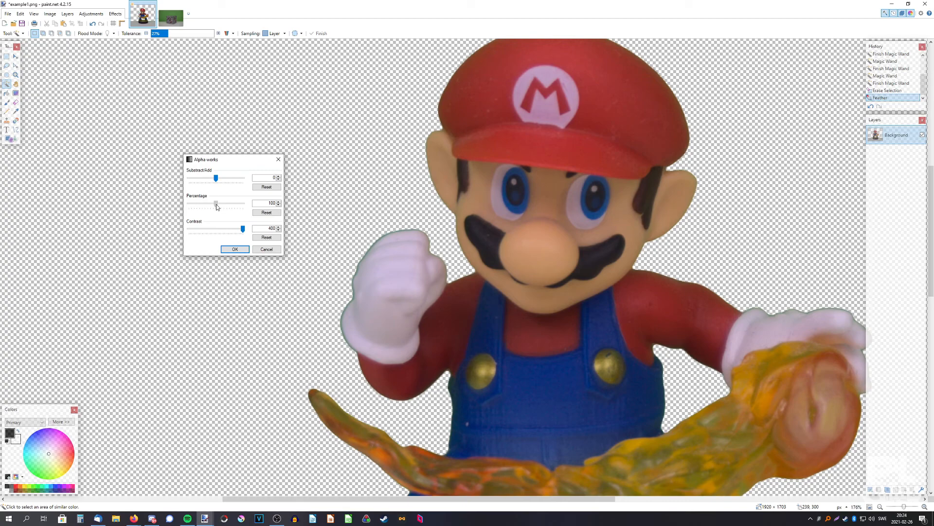
drag(216, 204, 206, 204)
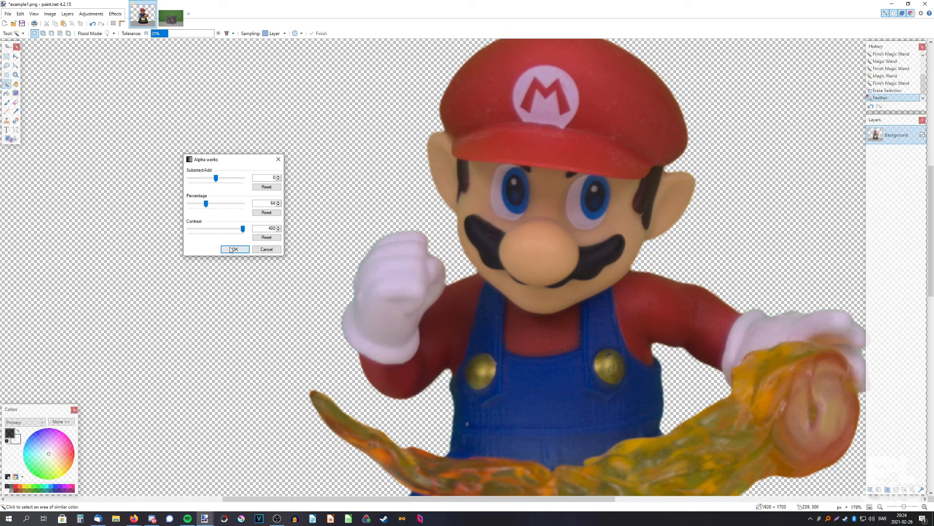
click(233, 248)
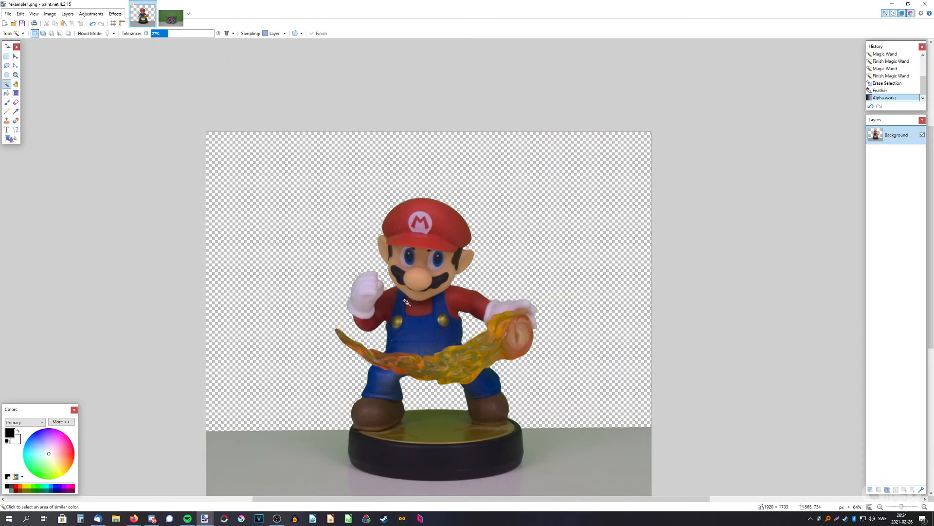
scroll(down, 3)
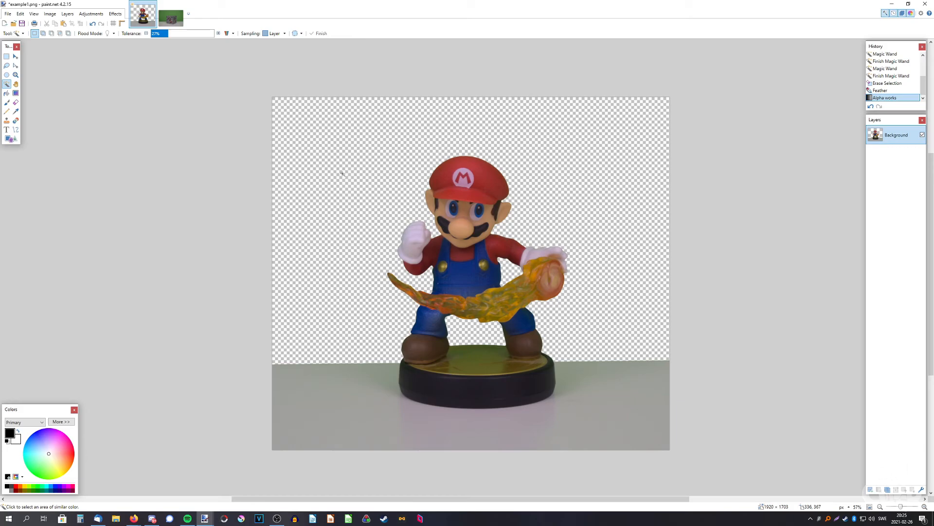
Switch to the example2 redstone photo and magic-wand the green backdrop behind the block.
click(170, 13)
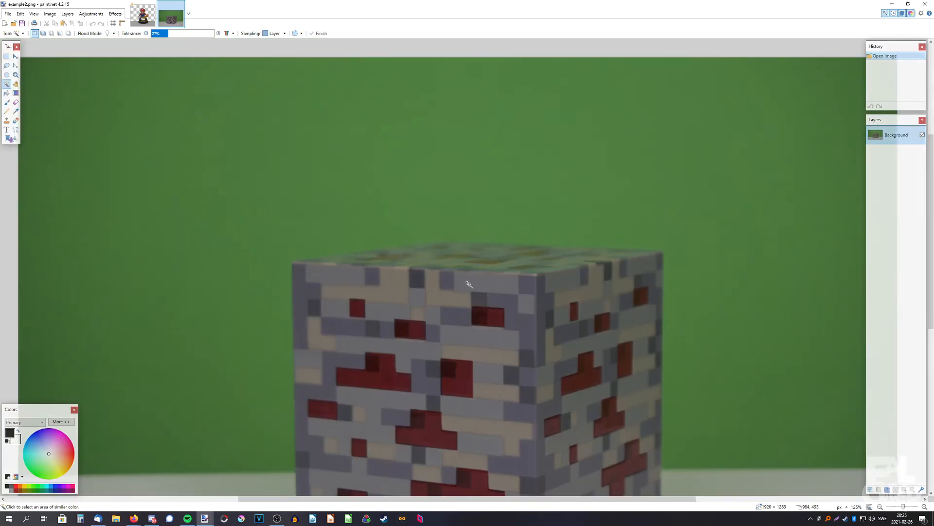
scroll(up, 3)
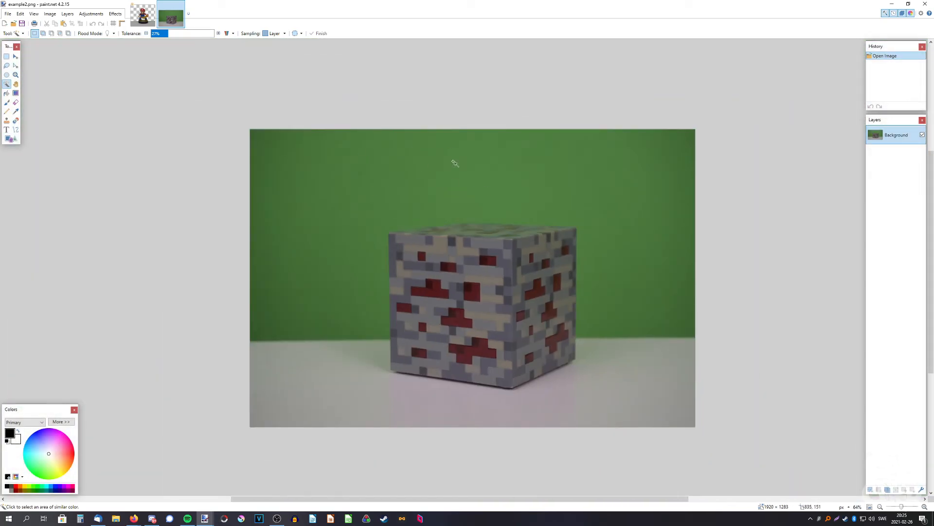
scroll(up, 3)
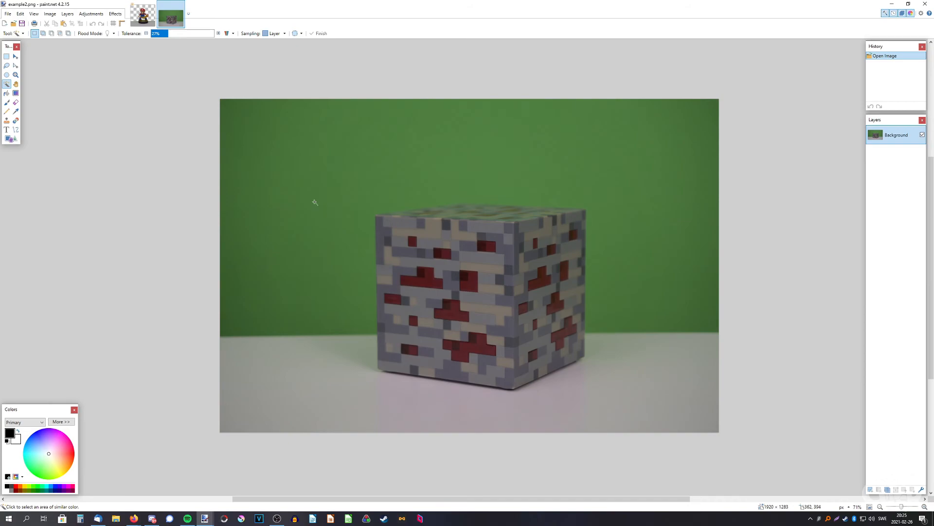
mouse_move(365, 165)
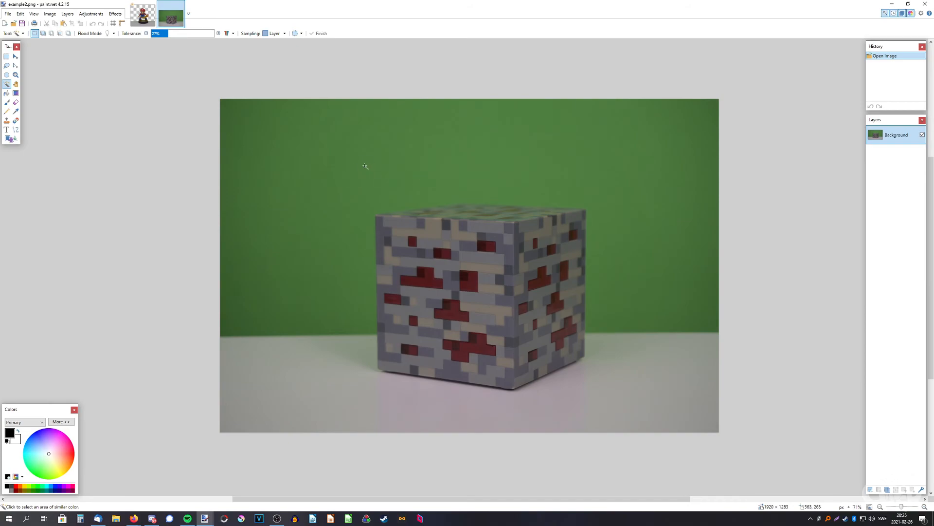
click(364, 167)
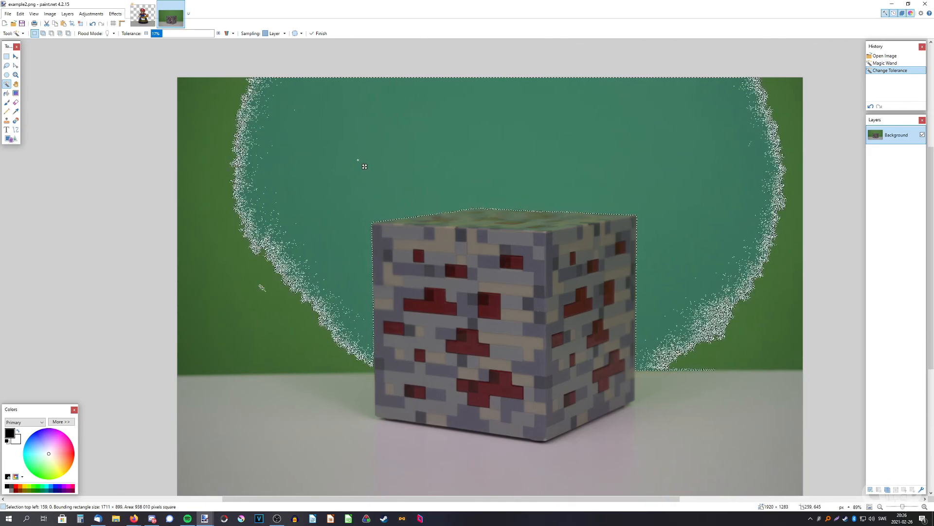
Add the left green strip and leftover speckled areas with Rectangle Select, then erase the backdrop to transparency.
click(250, 295)
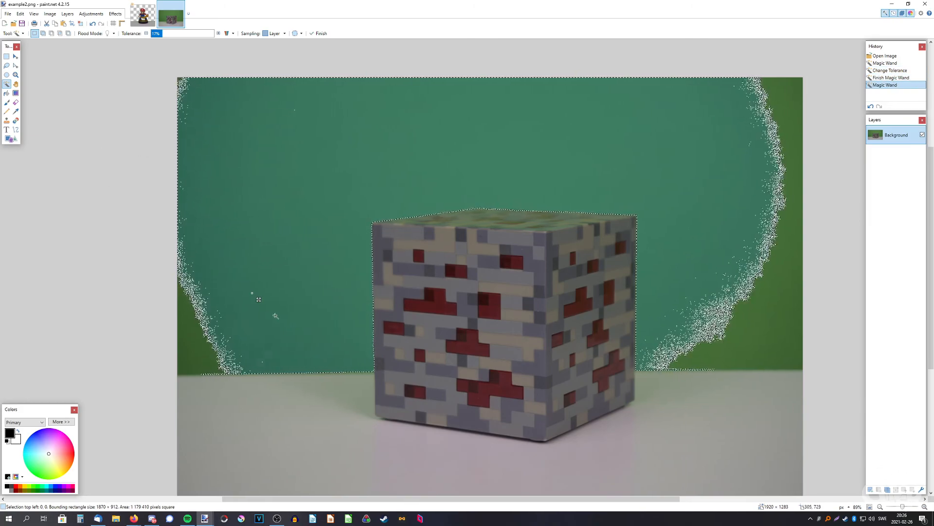
mouse_move(6, 58)
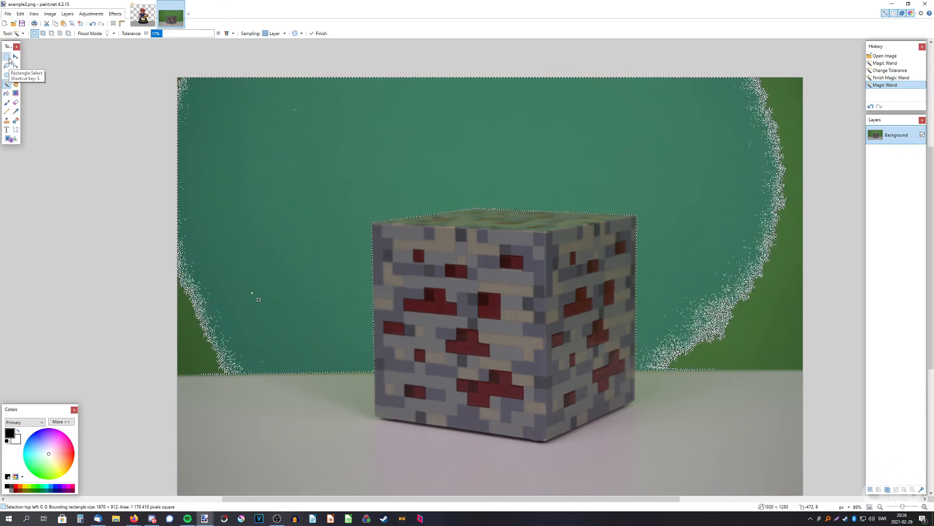
click(6, 57)
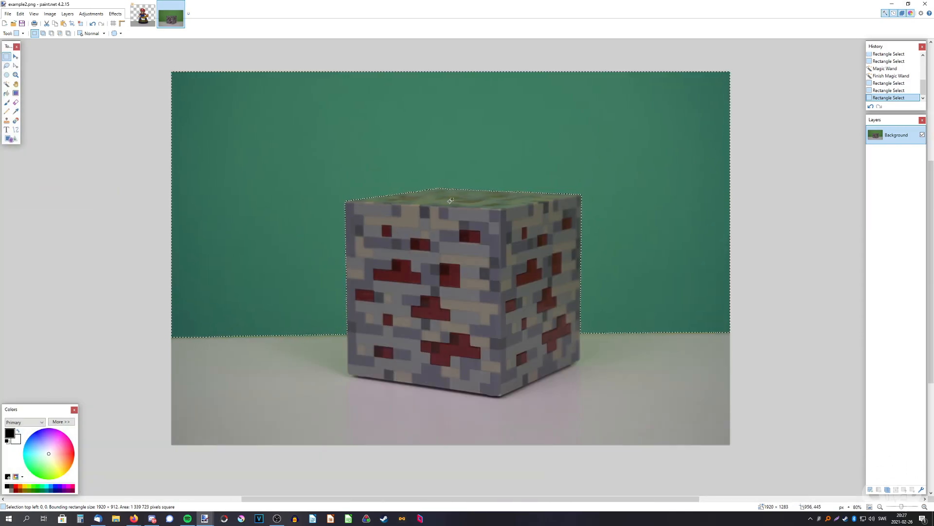
key(Delete)
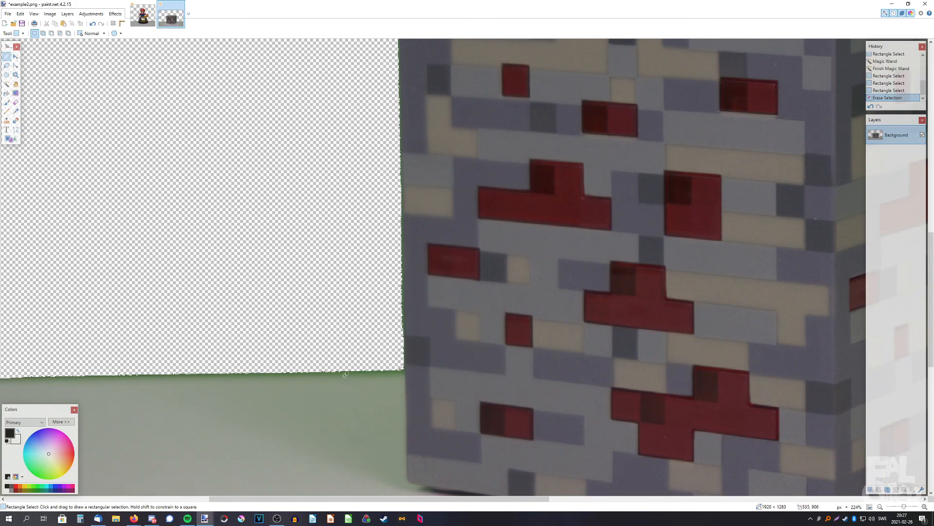
Feather the redstone block's edges and apply Alpha works to remove its green fringing.
click(115, 14)
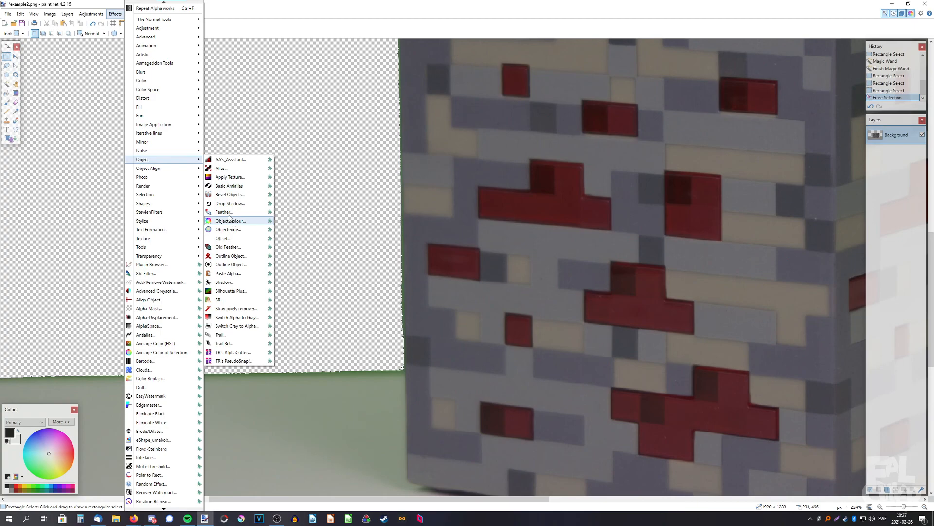
click(224, 211)
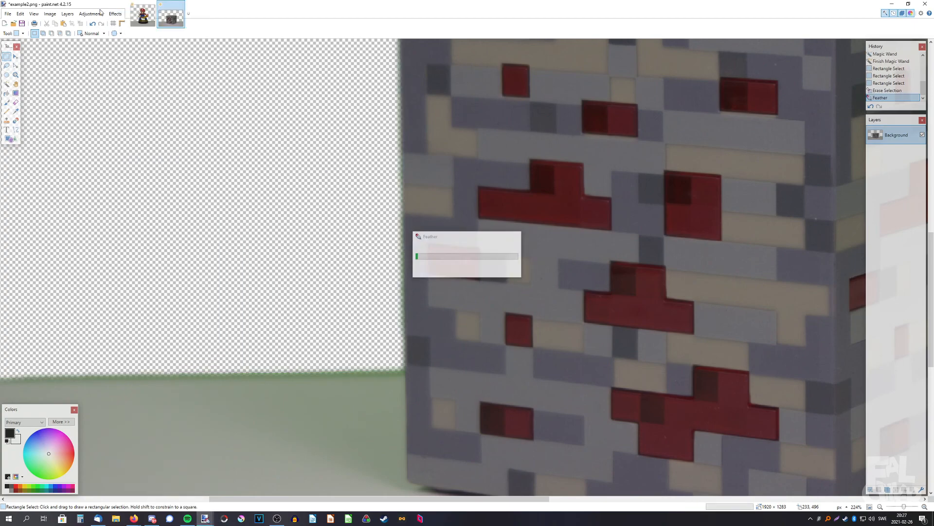
click(115, 14)
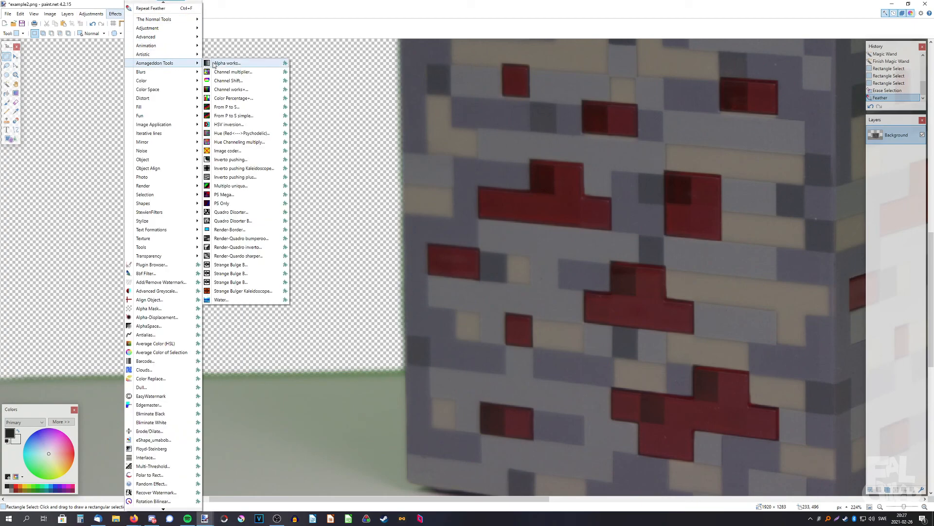
click(227, 62)
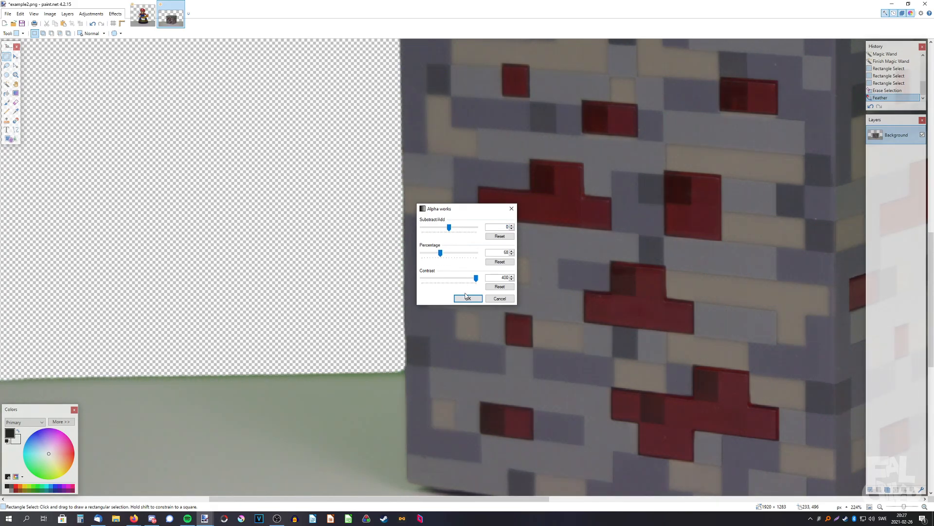
click(467, 298)
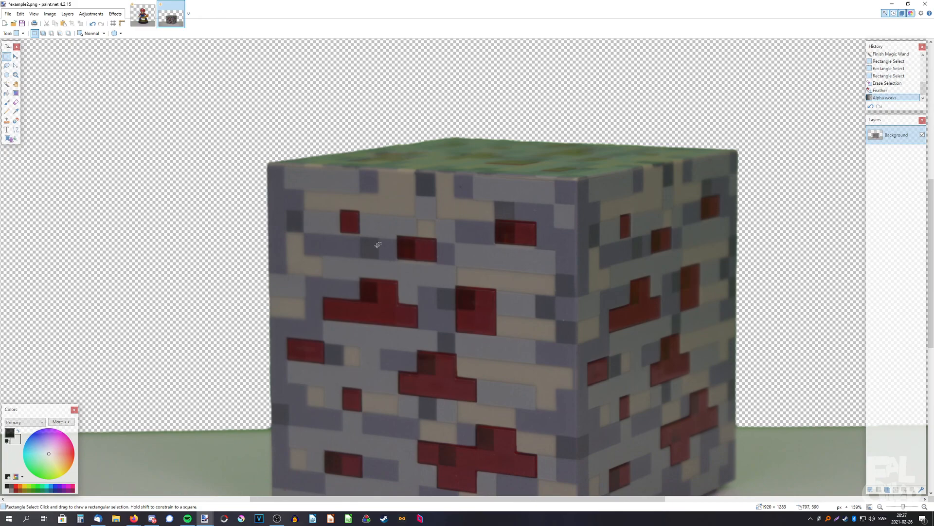
scroll(up, 3)
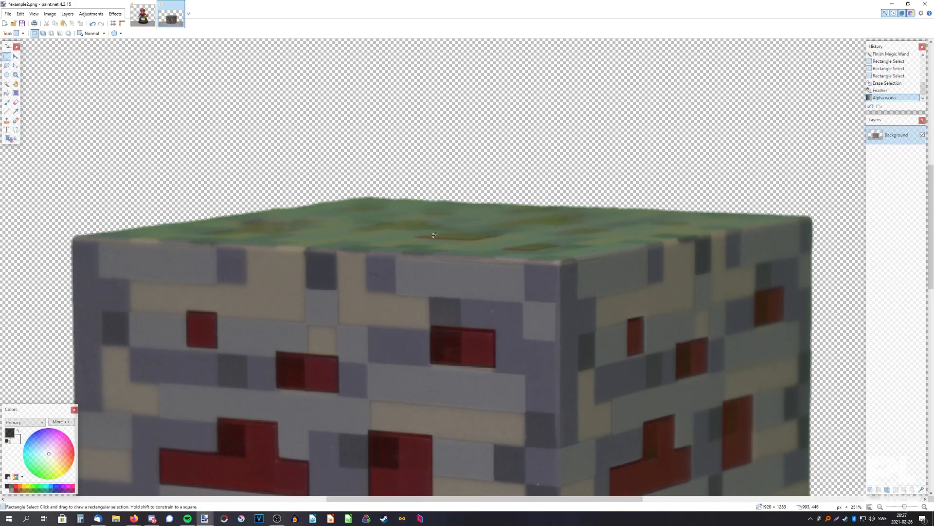
scroll(down, 3)
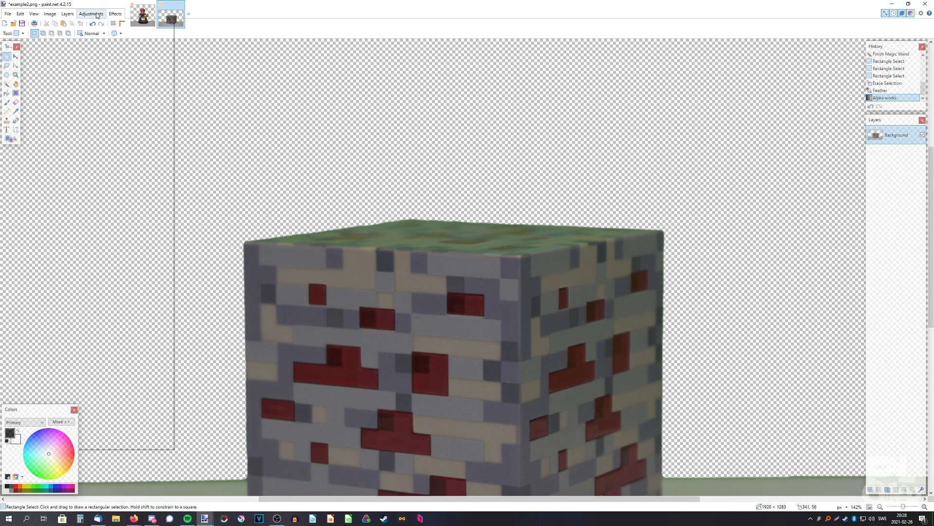
Apply Color Mixer with Yellow and Green saturation at 0 so the block's top looks grey.
click(90, 13)
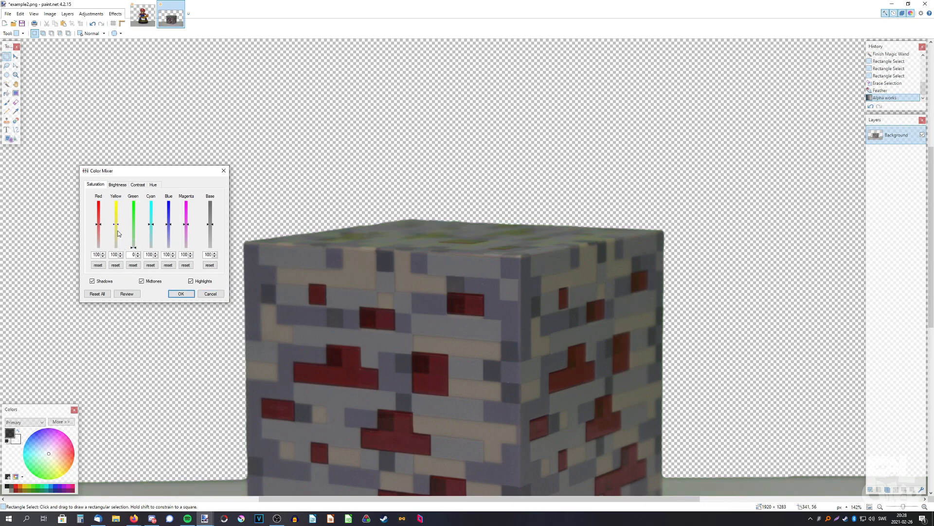
mouse_move(135, 229)
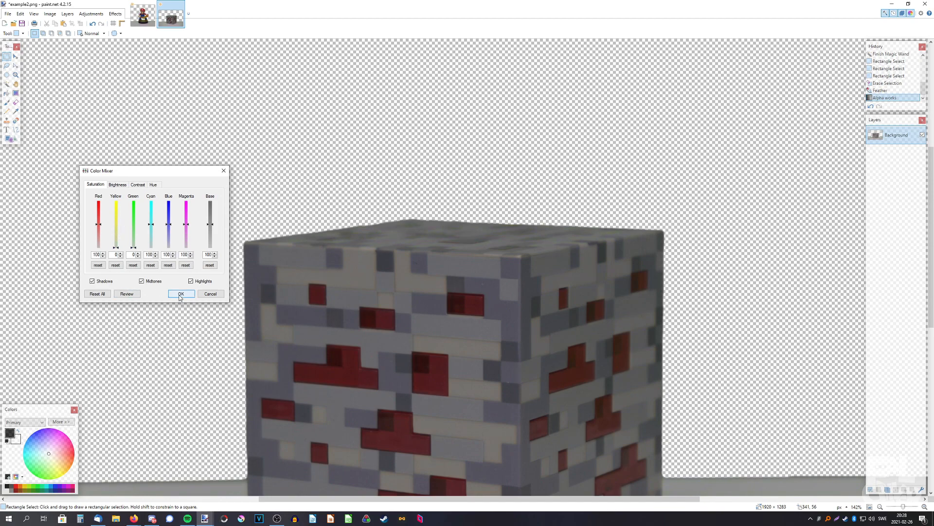
click(181, 293)
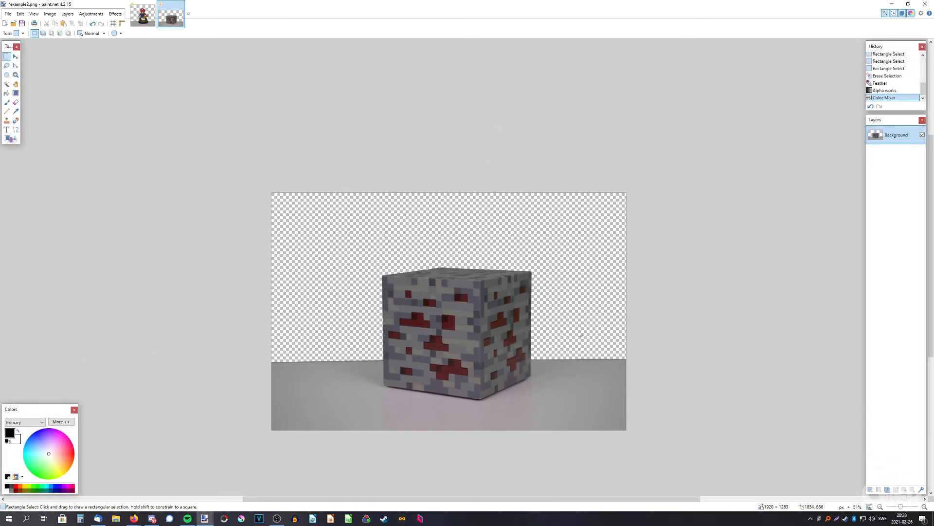
mouse_move(360, 280)
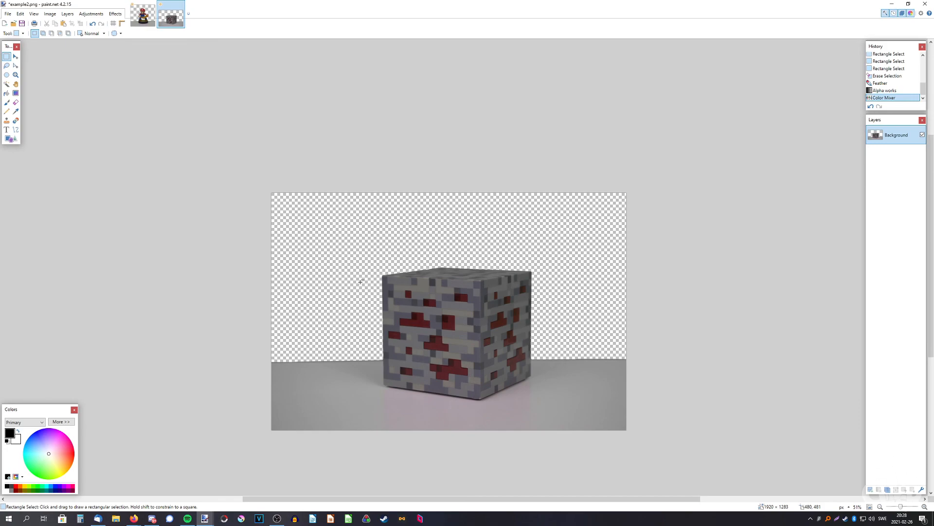